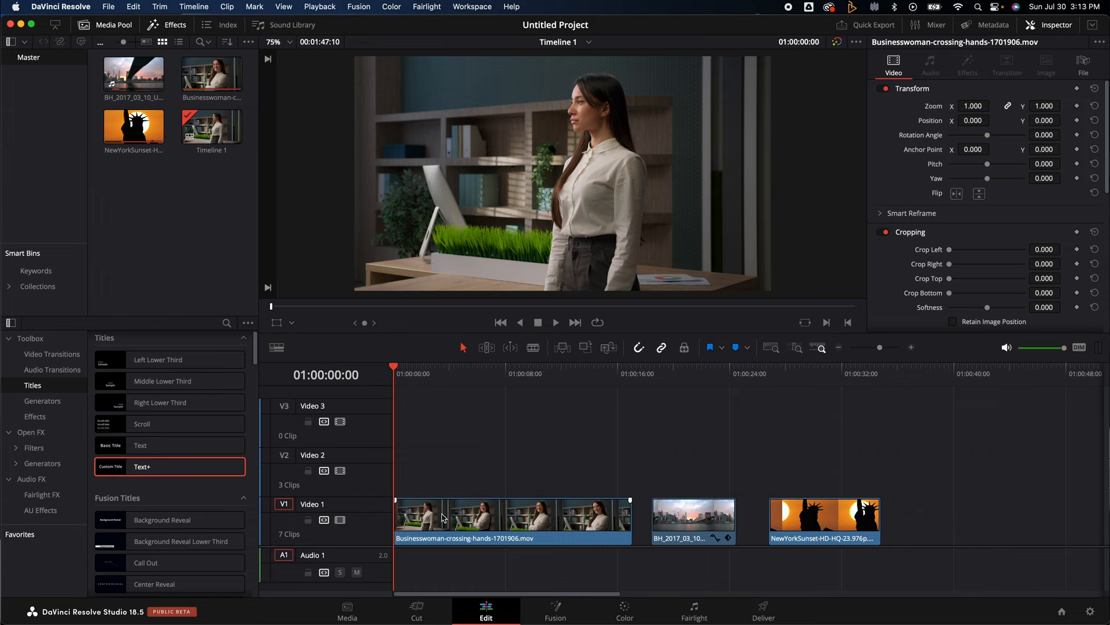
Step: Alt-drag a copy of the businesswoman clip to Video 3 and set the original's clip color to Lime
{"action": "left_click_drag", "start_coordinate": [694, 515], "coordinate": [847, 515]}
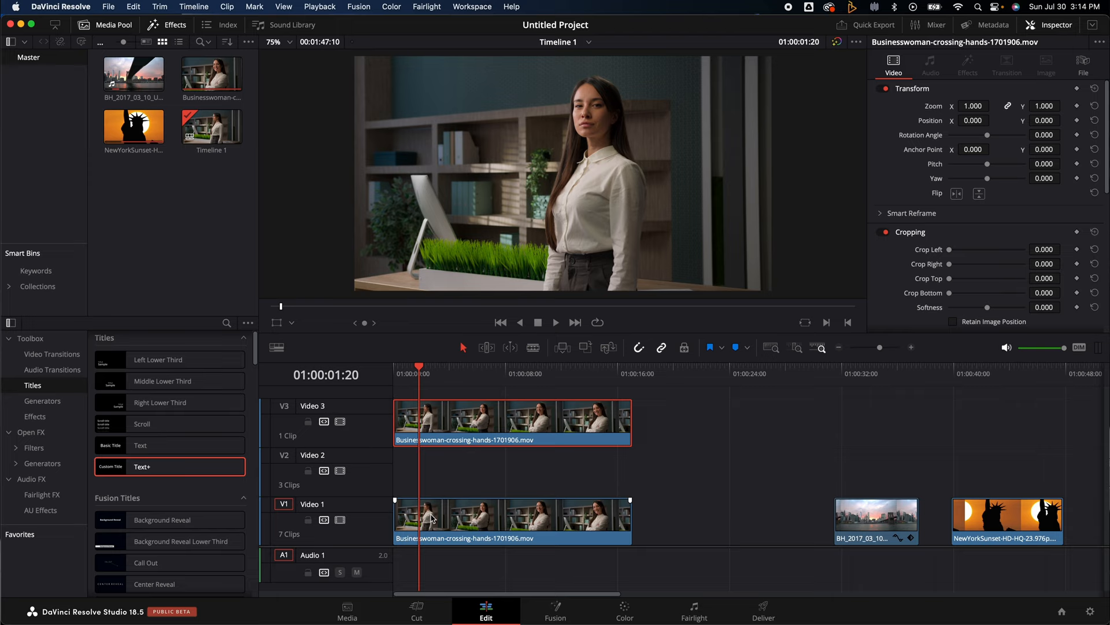
{"action": "right_click", "coordinate": [453, 521]}
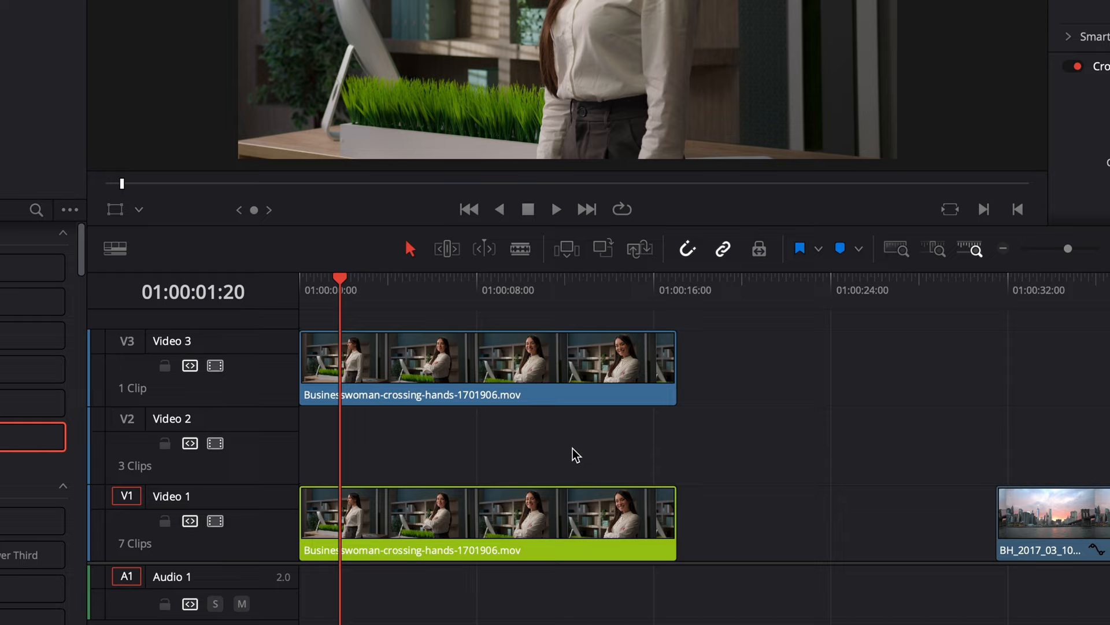
Step: On the Color page, add an Alpha Output to the upper clip's node graph and connect the node's matte to it
{"action": "left_click", "coordinate": [624, 610]}
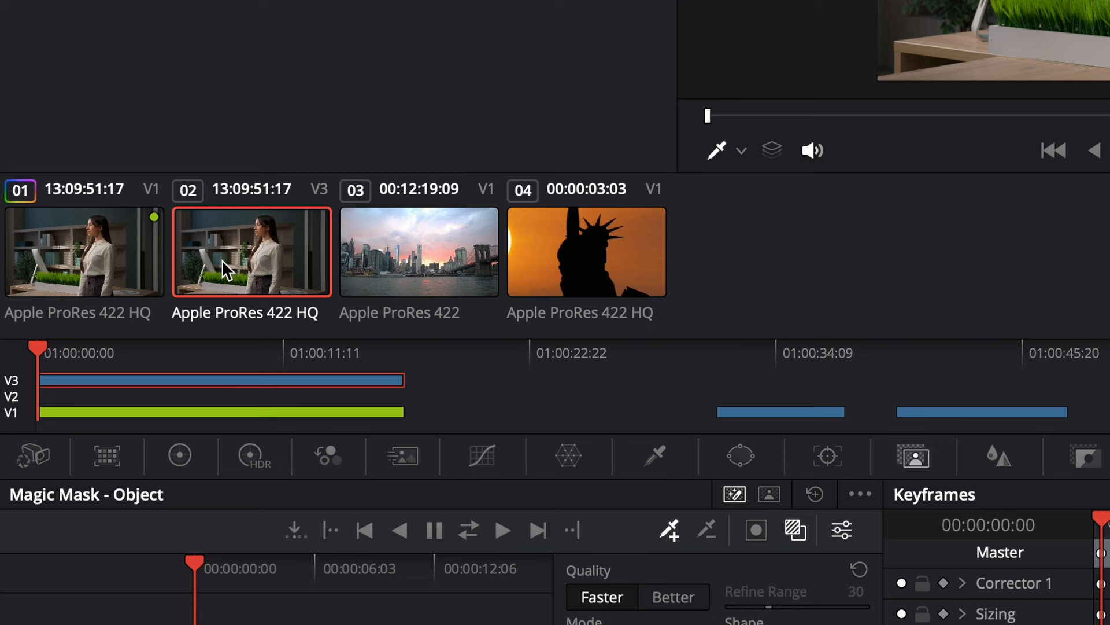
{"action": "right_click", "coordinate": [912, 162]}
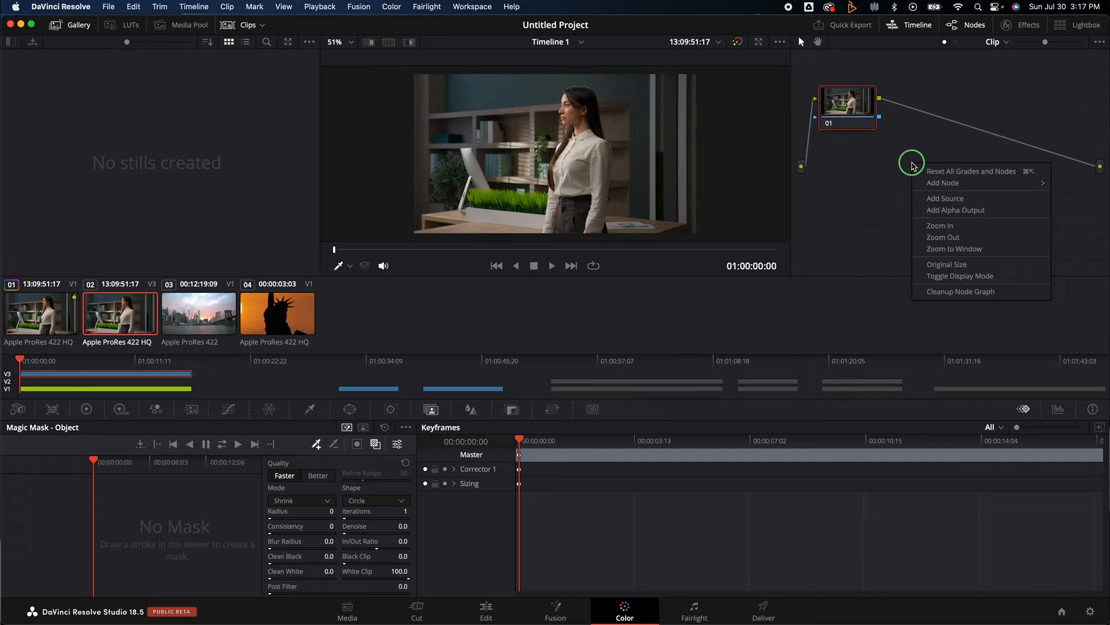
{"action": "left_click", "coordinate": [940, 226]}
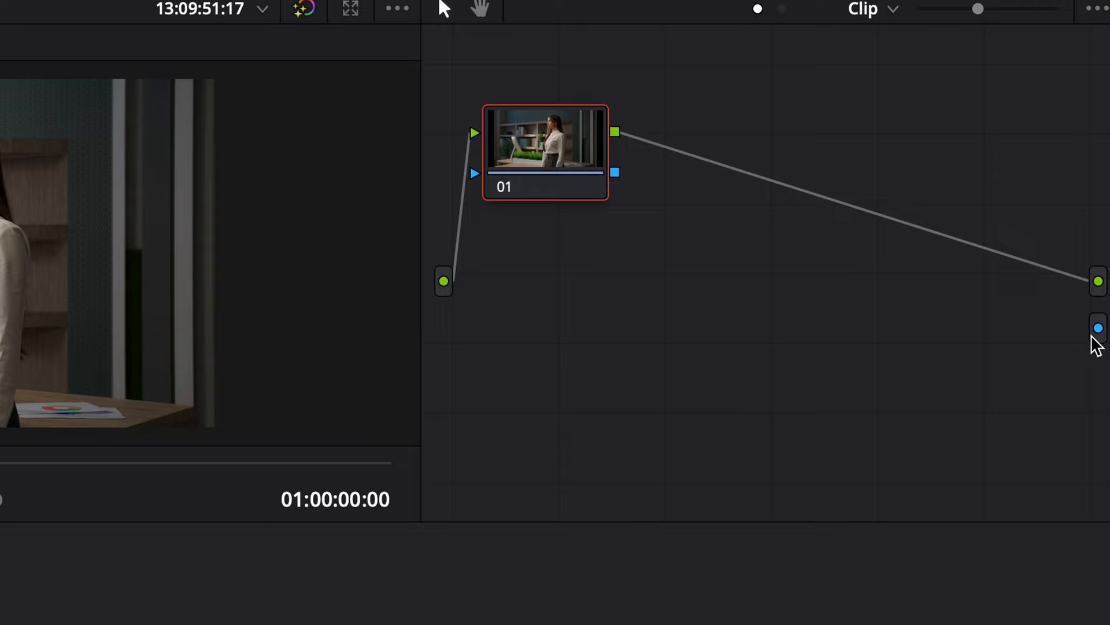
{"action": "left_click", "coordinate": [1098, 327]}
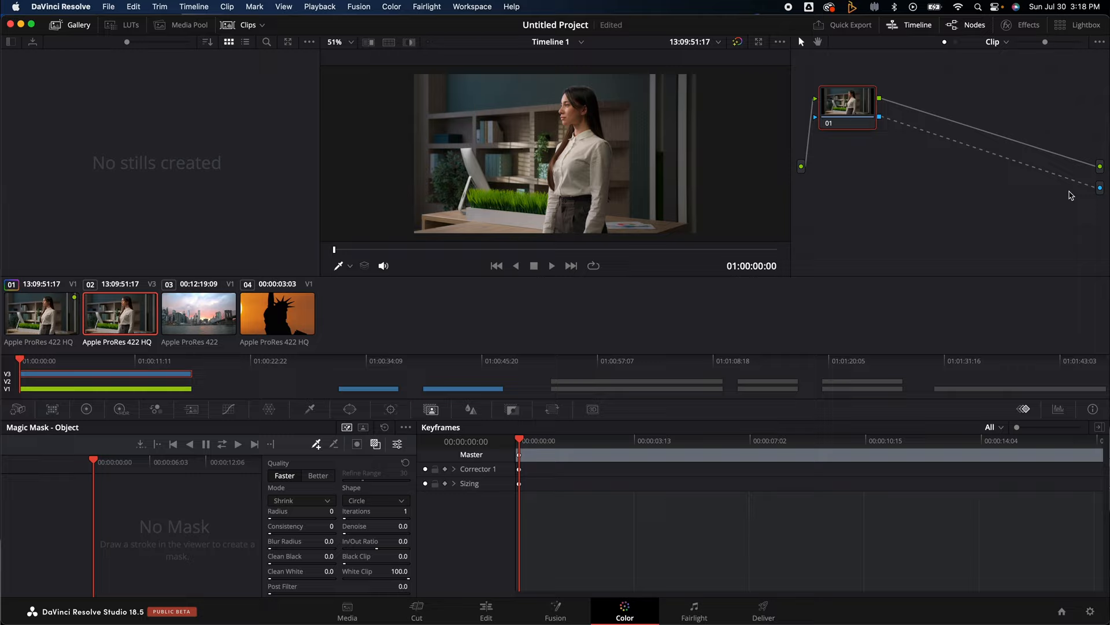
{"action": "mouse_move", "coordinate": [432, 409]}
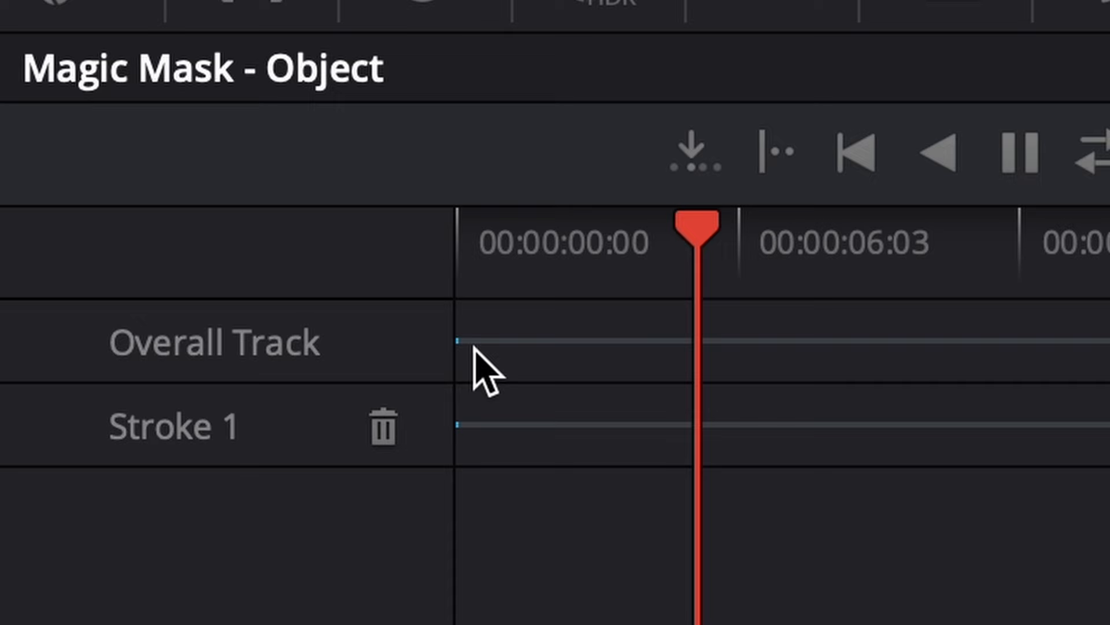
{"action": "mouse_move", "coordinate": [481, 393]}
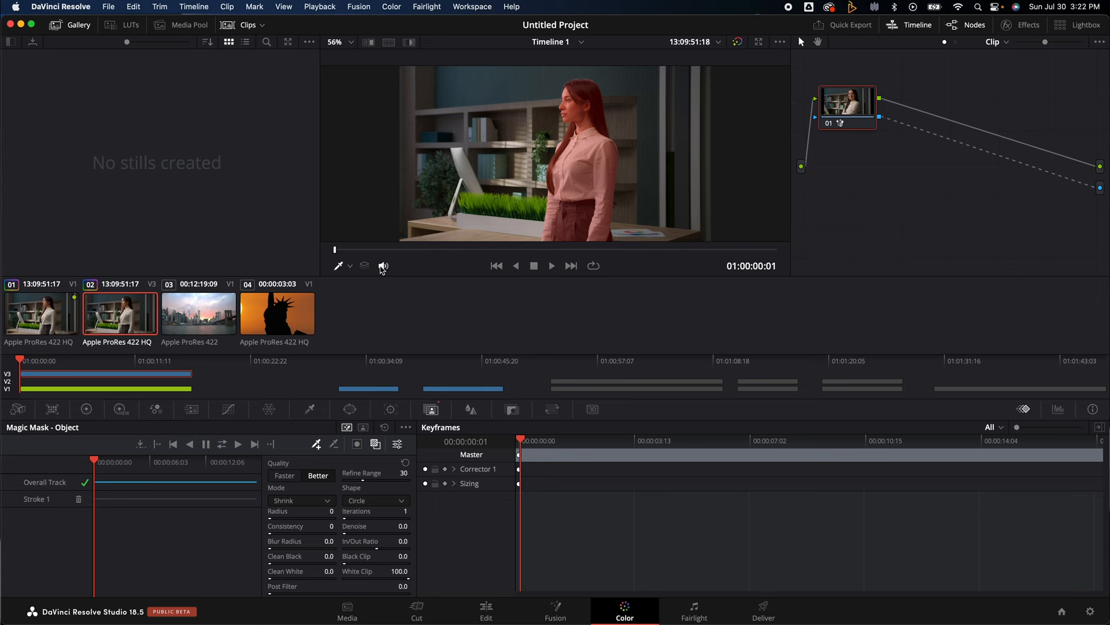
Step: Add a Text+ title BUSINESS WOMAN on Video 2 and adjust its font, size and shading in the Inspector
{"action": "left_click", "coordinate": [486, 610]}
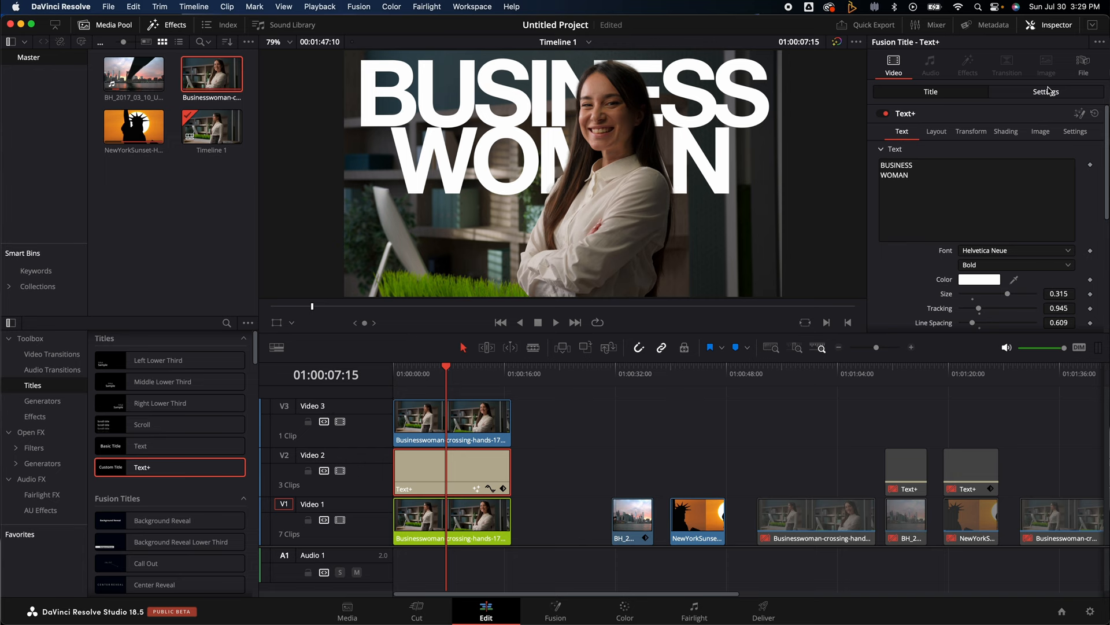
{"action": "left_click", "coordinate": [1046, 92]}
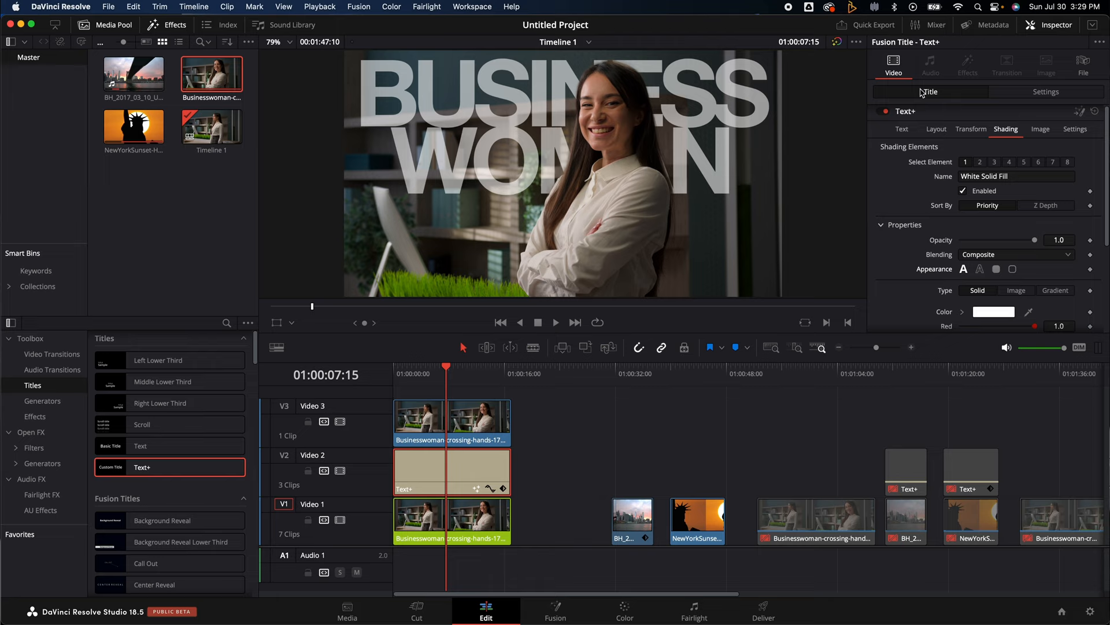
{"action": "left_click", "coordinate": [970, 131]}
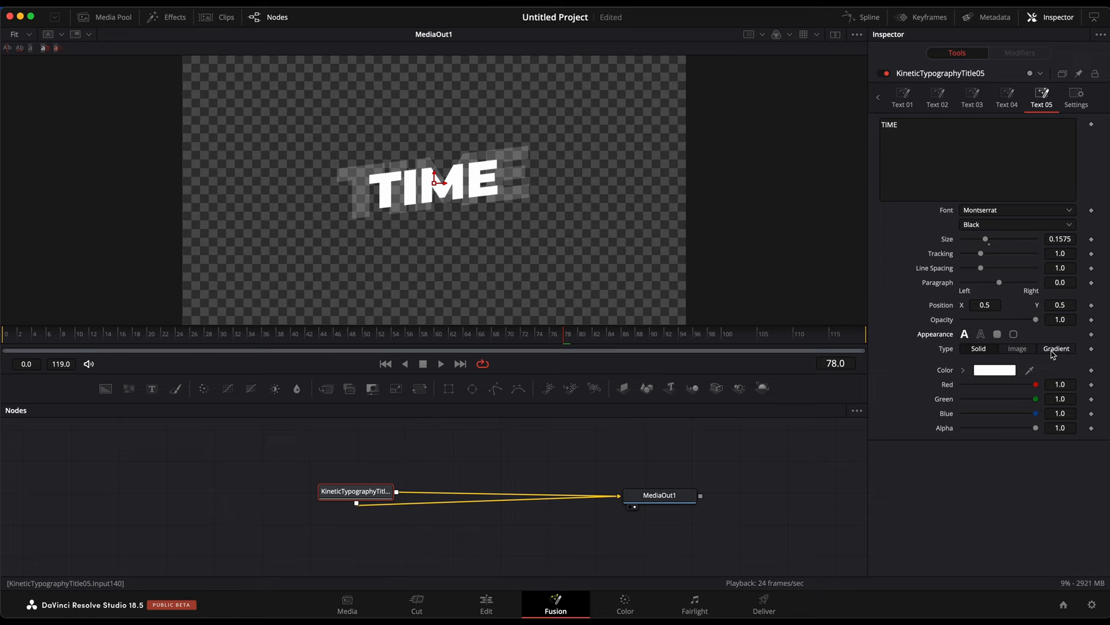
Step: Return to the Edit page to reach the KineticTypographyTitle05 title
{"action": "left_click", "coordinate": [486, 603]}
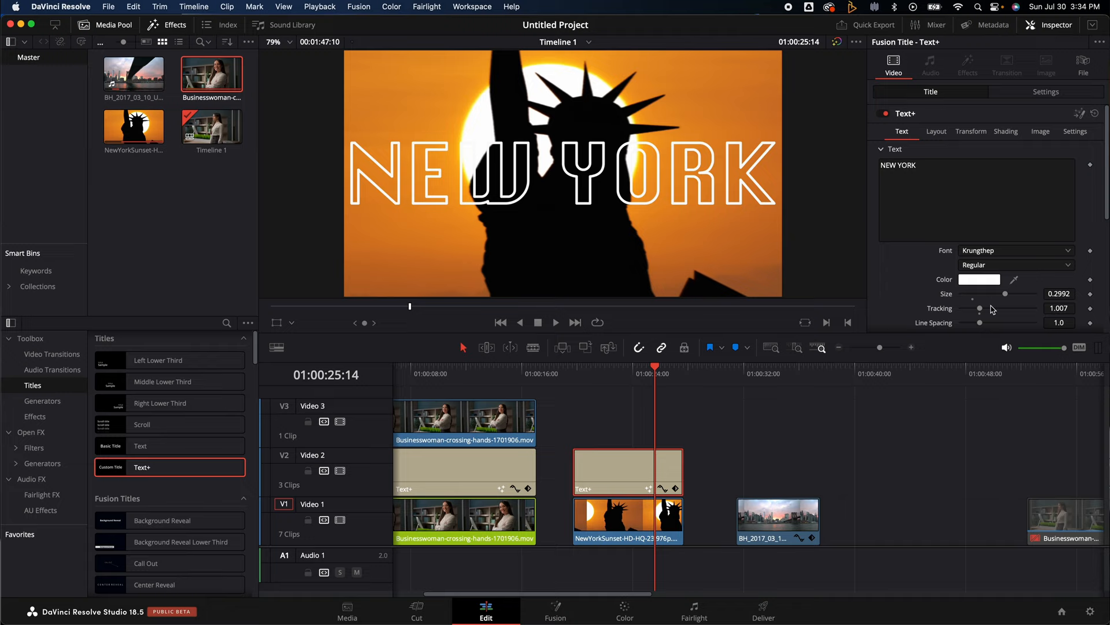
{"action": "mouse_move", "coordinate": [988, 299]}
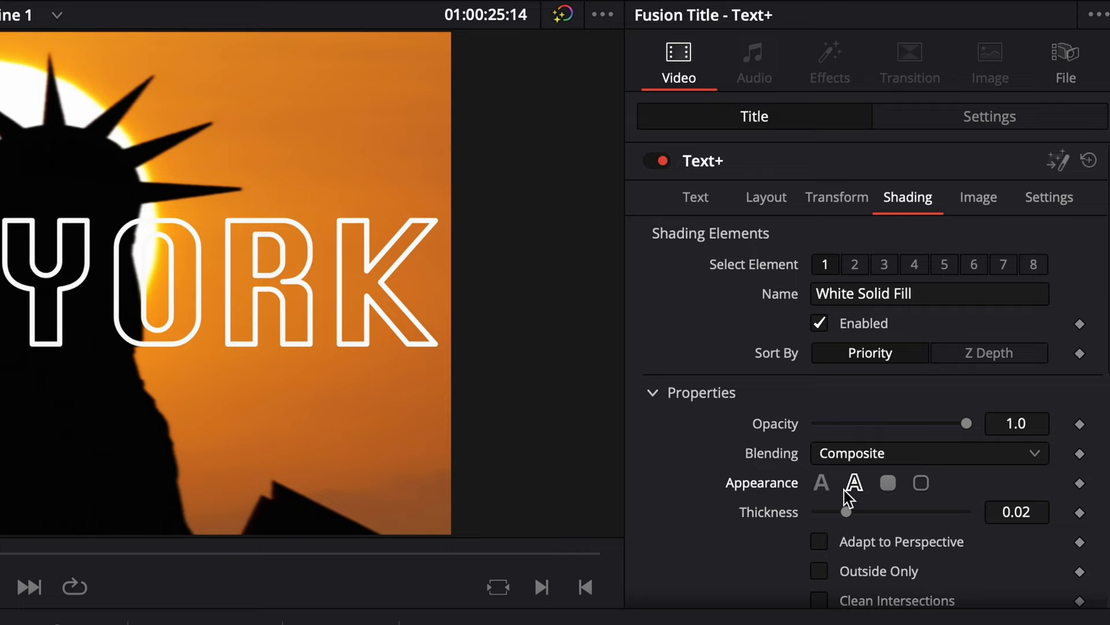
Step: Set the NEW YORK title's Shading appearance to outline with 0.02 thickness
{"action": "left_click", "coordinate": [855, 484]}
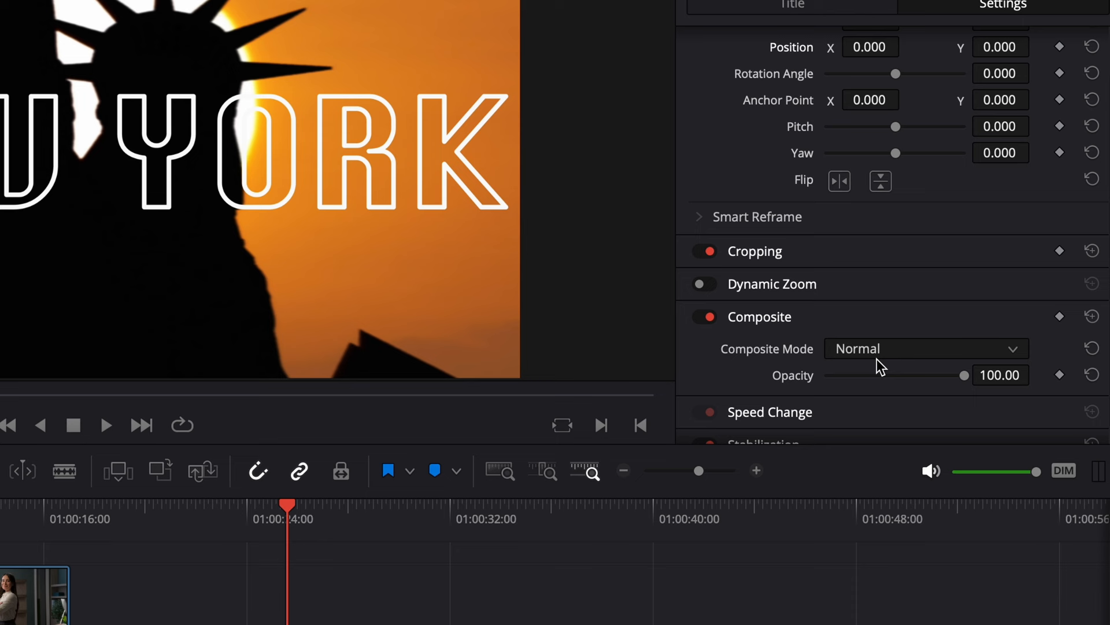
Step: Set the NEW YORK title's Composite Mode to Difference
{"action": "left_click", "coordinate": [925, 348]}
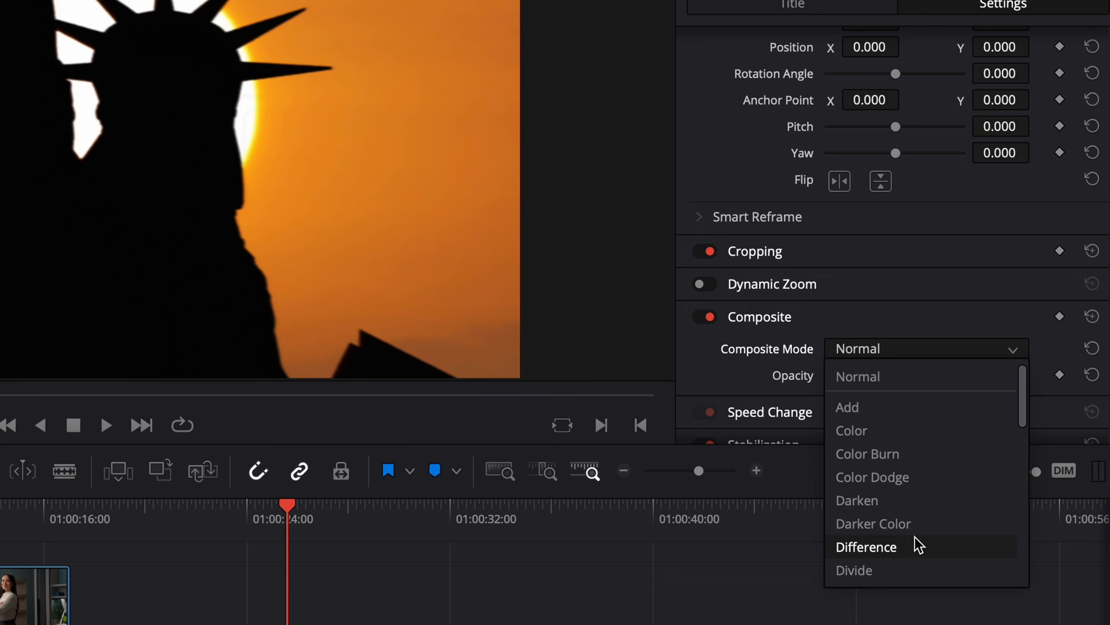
{"action": "left_click", "coordinate": [867, 546]}
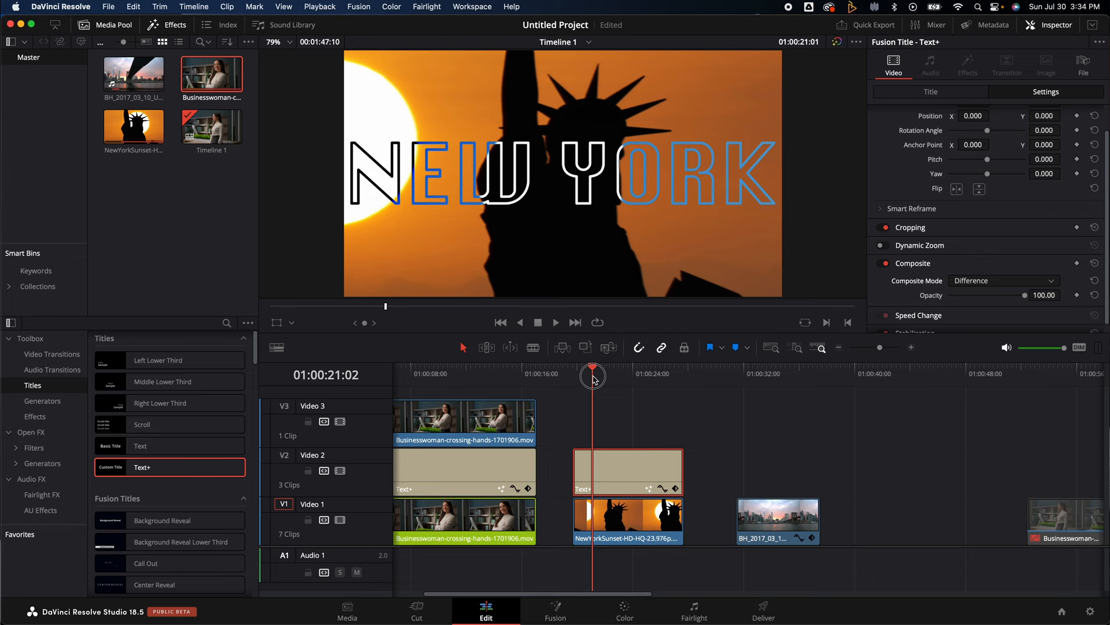
{"action": "left_click_drag", "start_coordinate": [592, 374], "coordinate": [644, 373]}
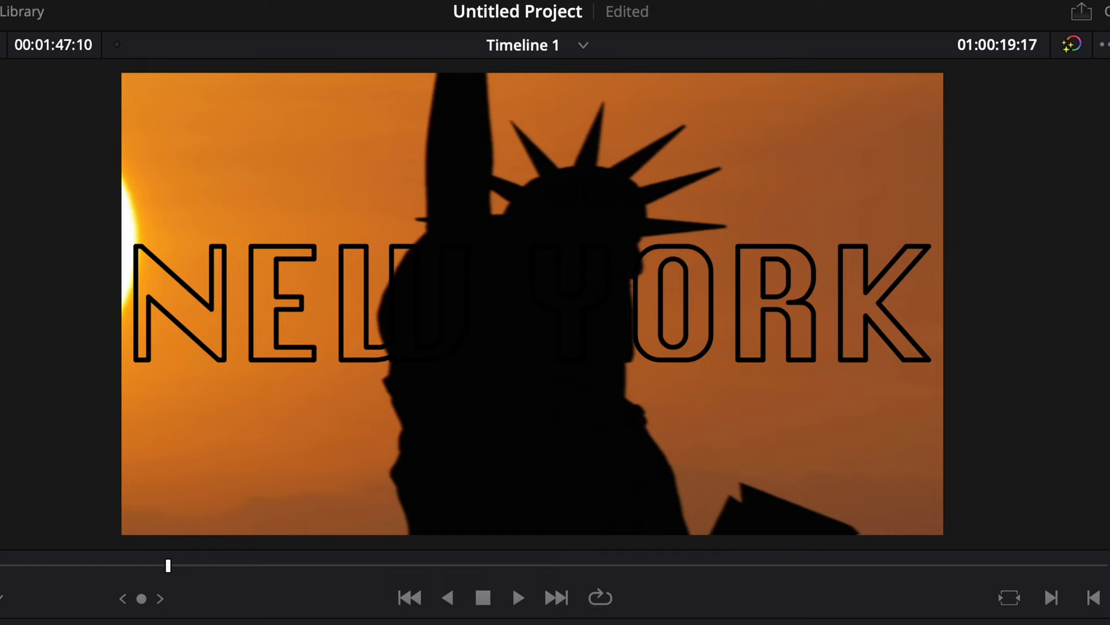
{"action": "left_click", "coordinate": [519, 597]}
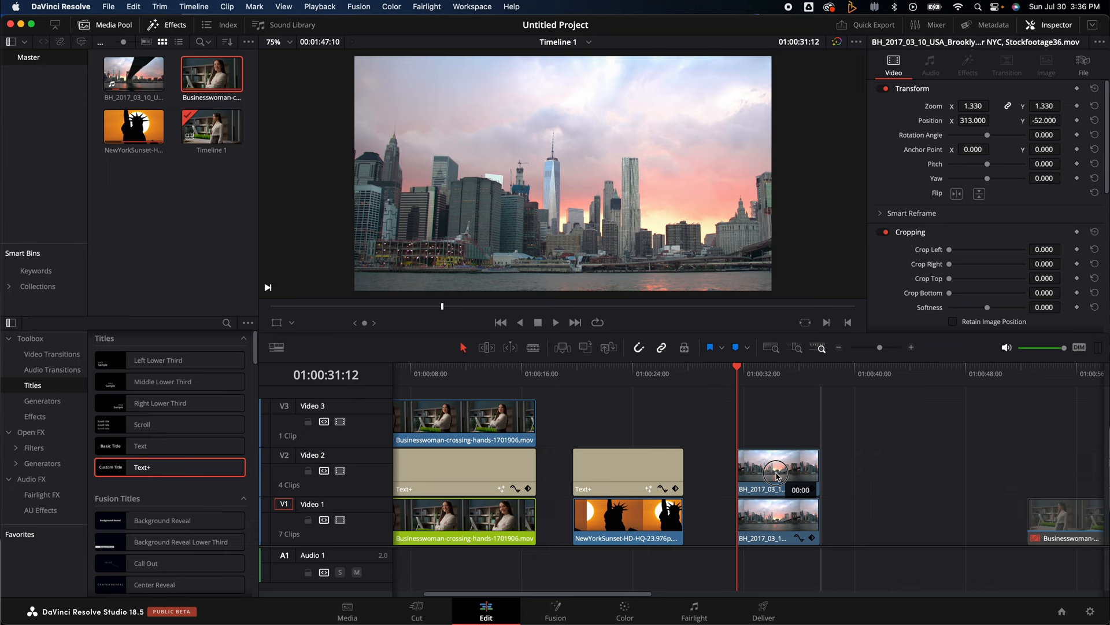
Step: Bring up the options for the duplicated NYC skyline clip on Video 2
{"action": "right_click", "coordinate": [778, 475]}
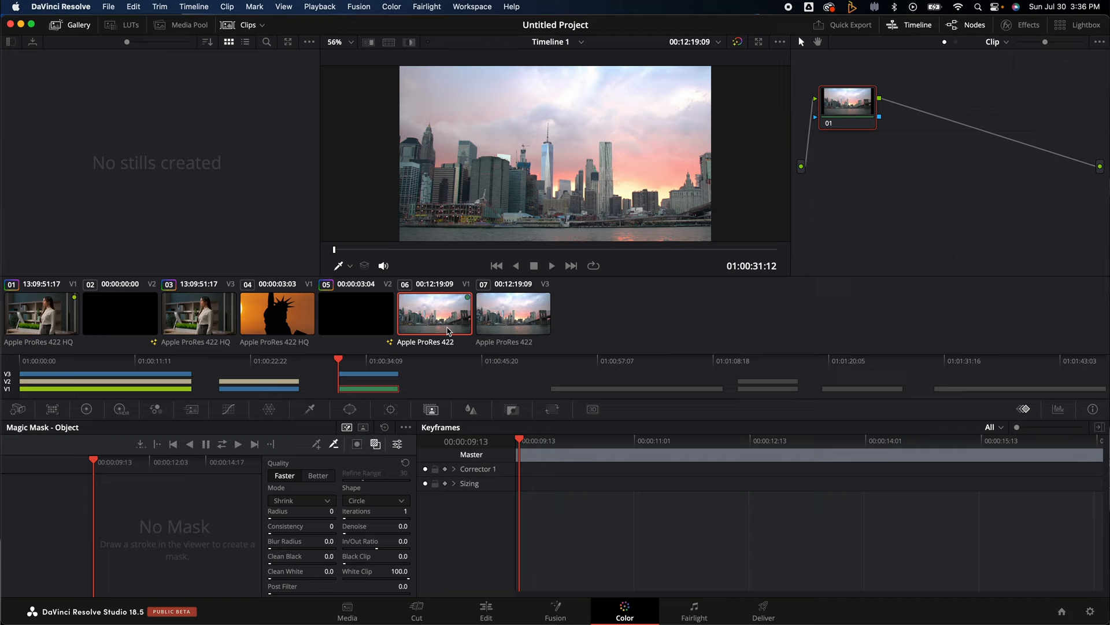
{"action": "mouse_move", "coordinate": [119, 431]}
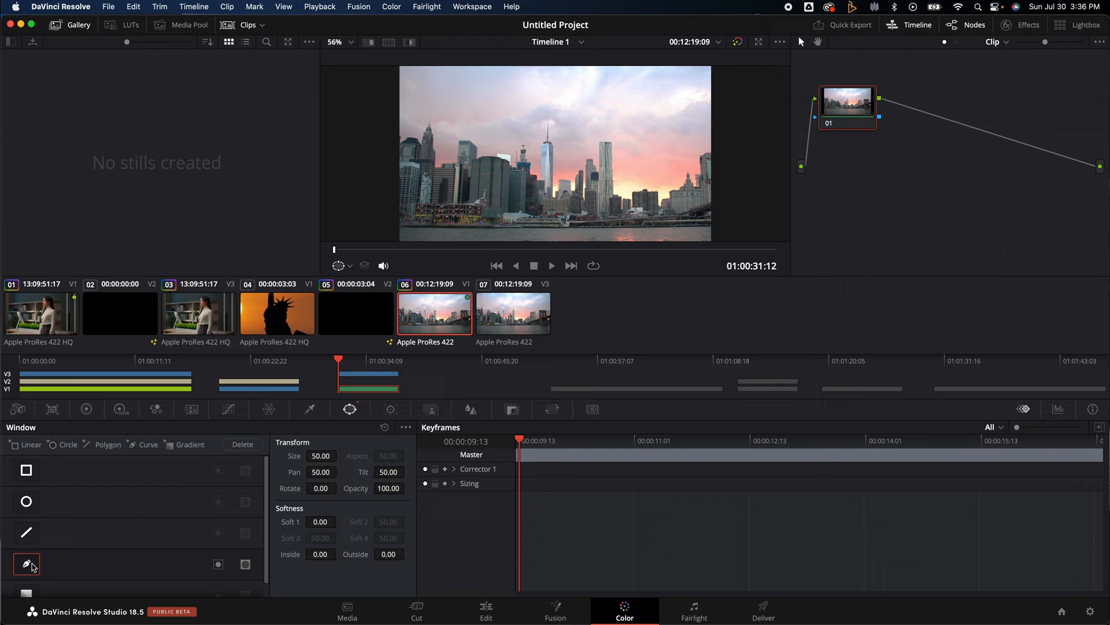
Step: Trace a Curve window along the skyline buildings and add an Alpha Output on the node
{"action": "left_click", "coordinate": [339, 42]}
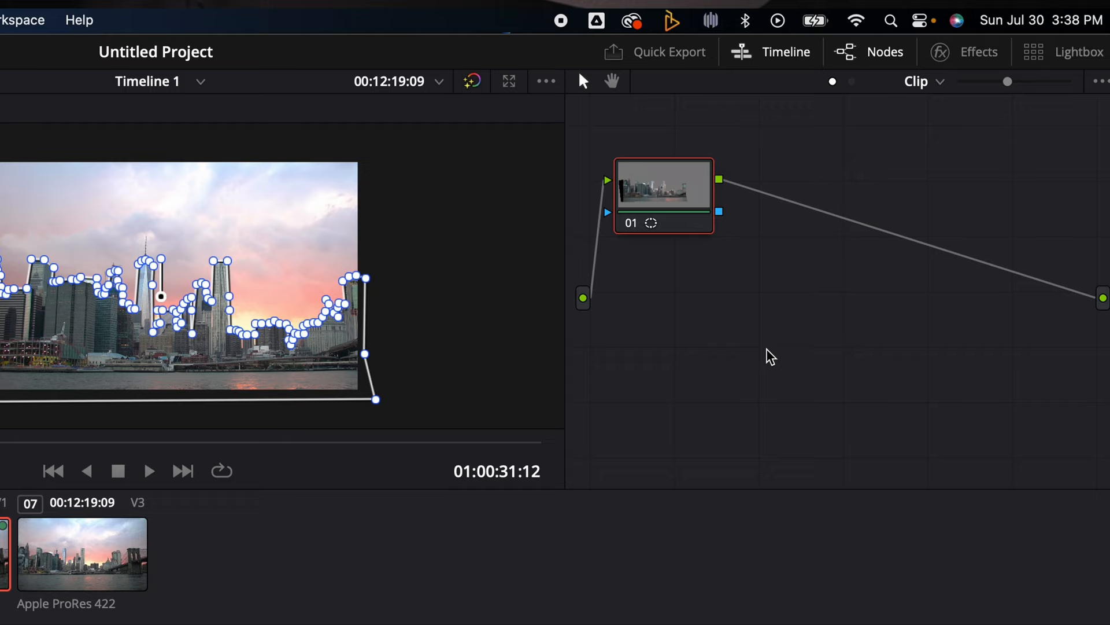
{"action": "right_click", "coordinate": [770, 356]}
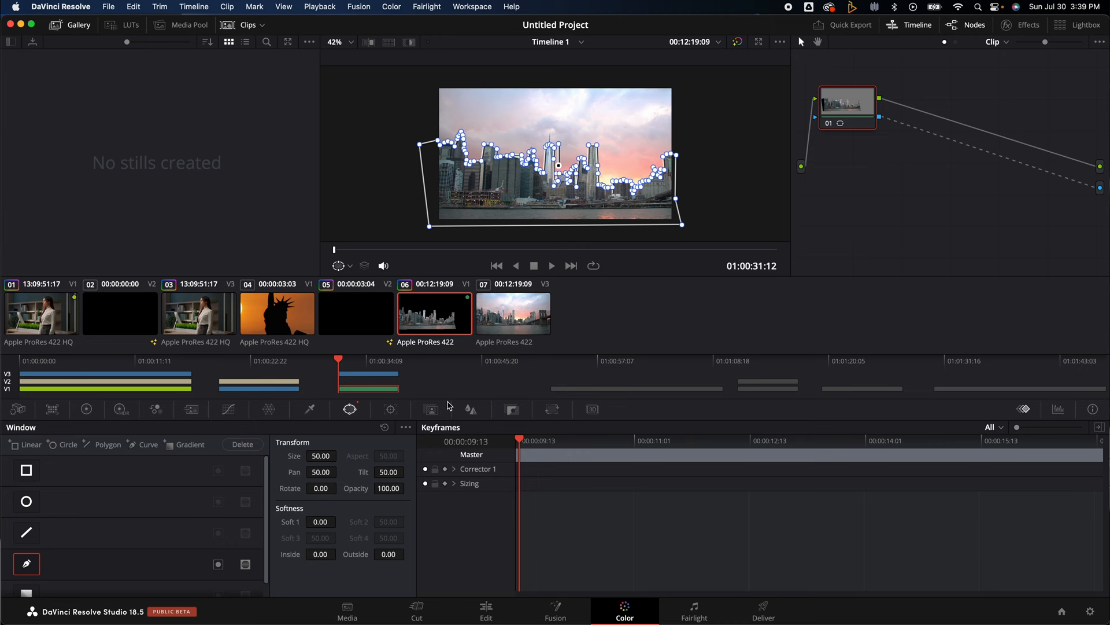
Step: Return to the Edit page to see the masked skyline buildings against black
{"action": "left_click", "coordinate": [486, 609]}
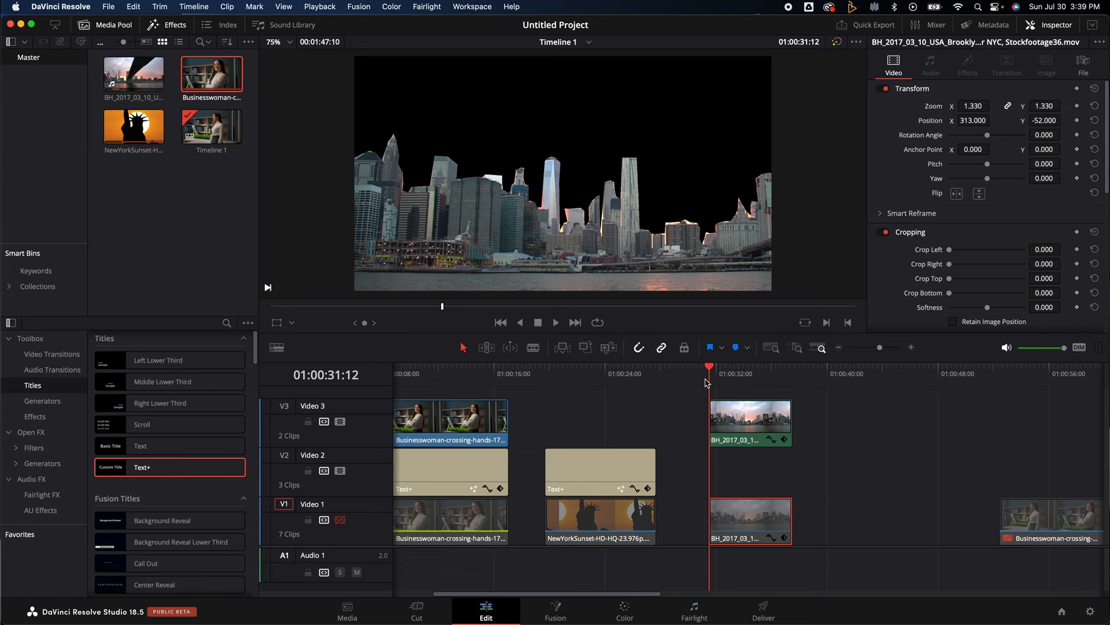
Step: On the Color page set the skyline window's Soft 1 to 1.30 and bring up the window tracker
{"action": "left_click", "coordinate": [624, 611]}
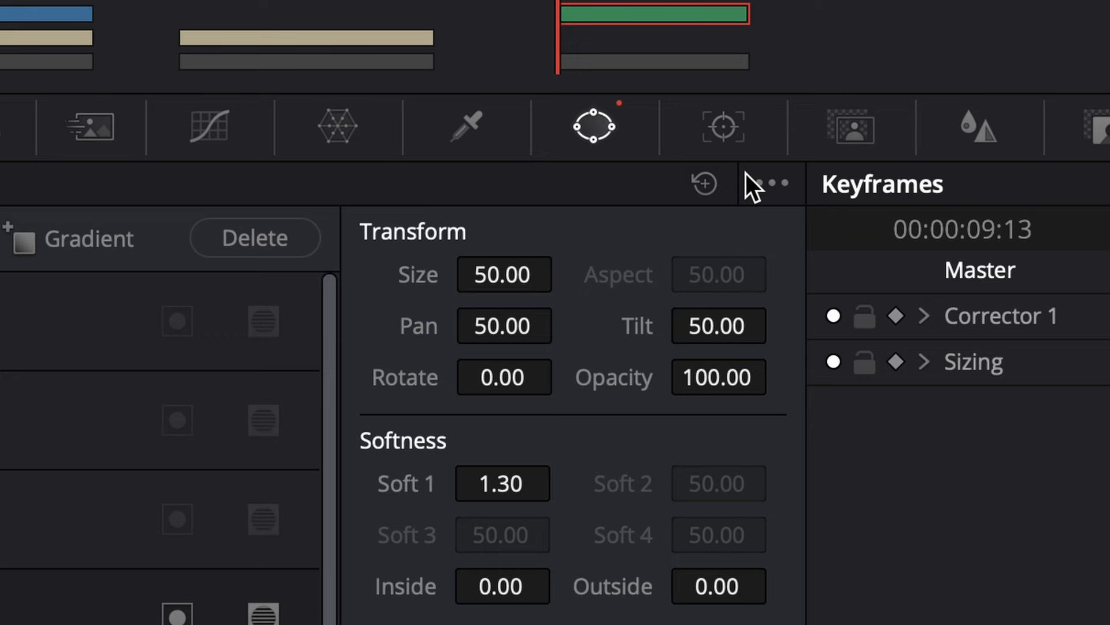
{"action": "mouse_move", "coordinate": [724, 129]}
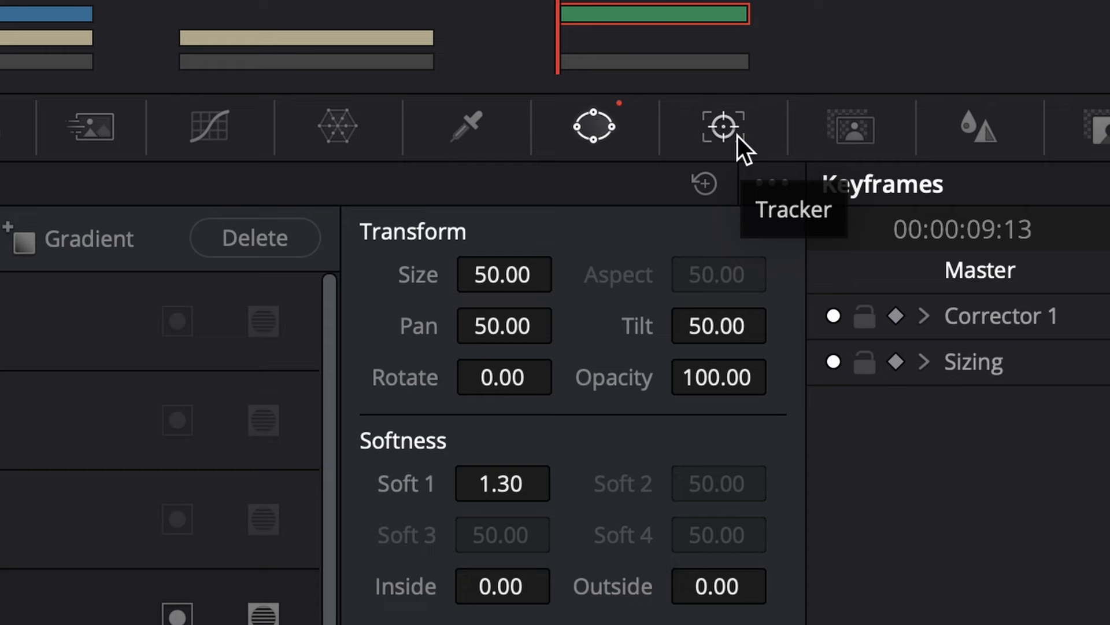
{"action": "left_click", "coordinate": [724, 127]}
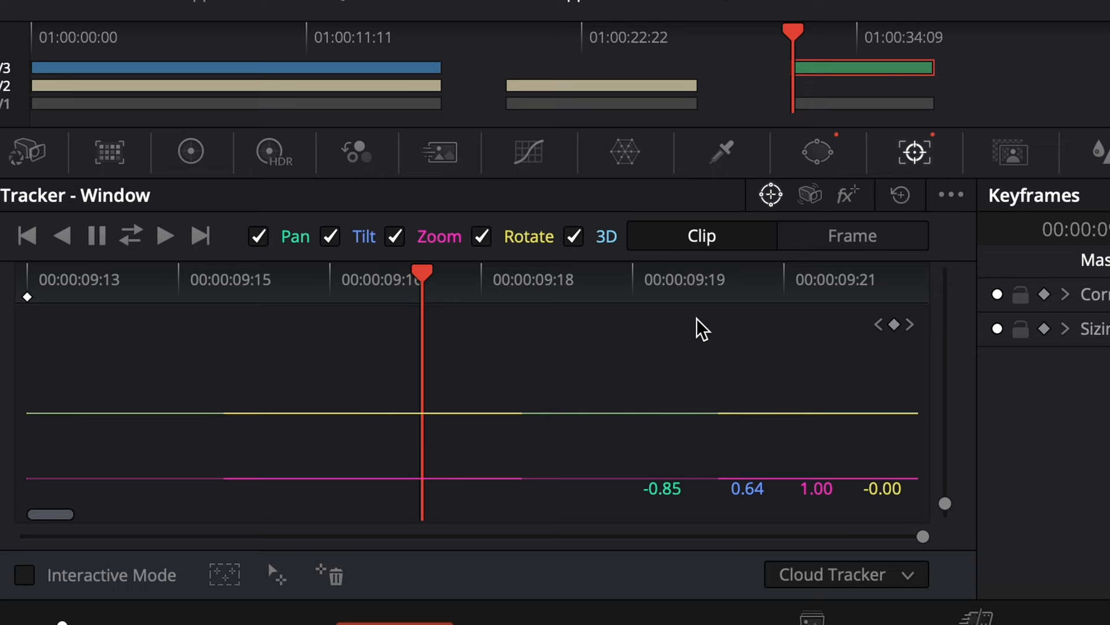